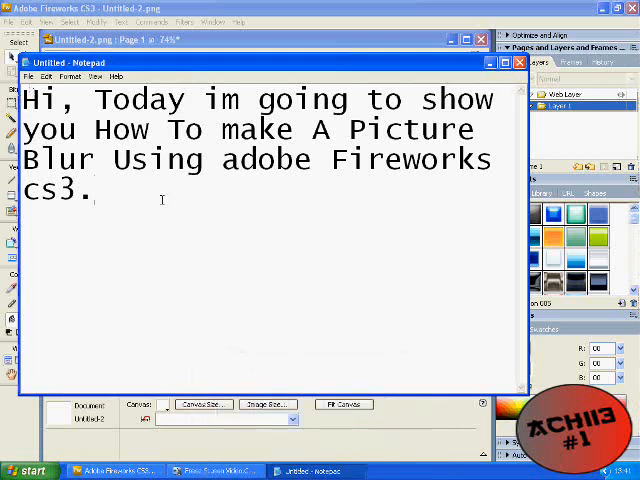
Select all of the intro note's text in Notepad before closing it.
key("ctrl+a")
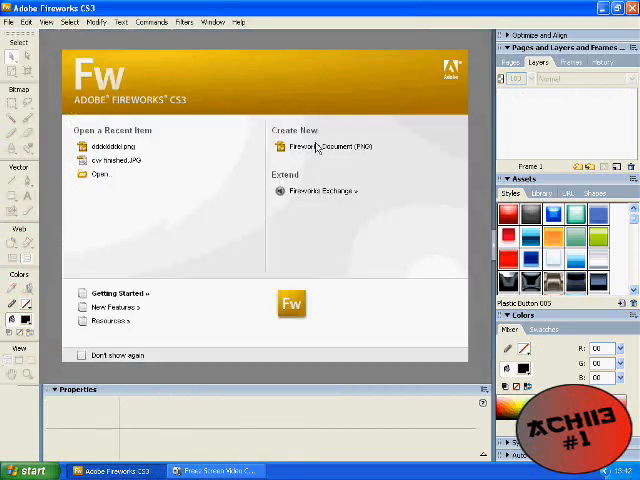
Start a new PNG document and import the cartoon portrait picture into it.
left_click(315, 147)
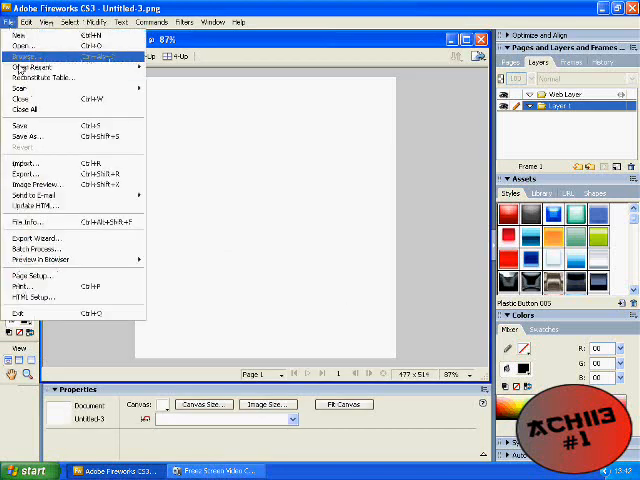
left_click(35, 163)
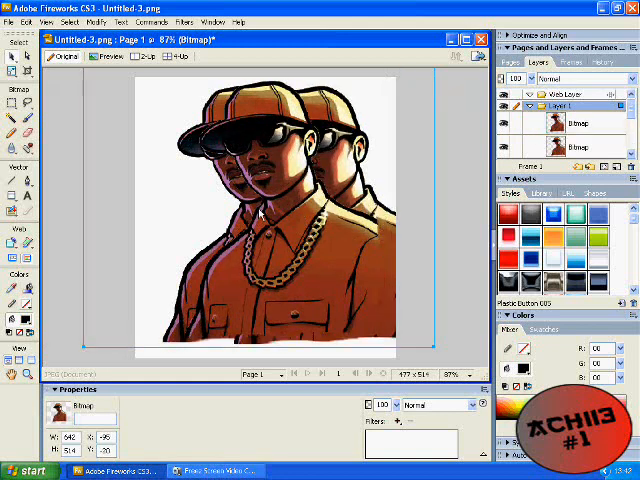
Select the duplicate portrait and move it to a new offset behind the original.
left_click(575, 146)
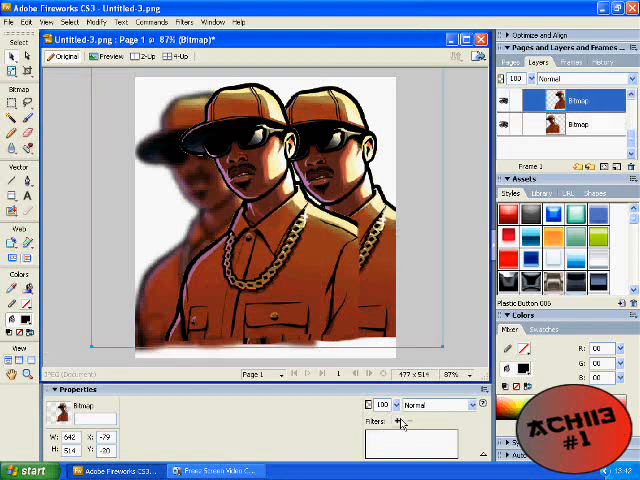
Add a Gaussian Blur filter to the duplicate portrait copy behind the original.
left_click(396, 421)
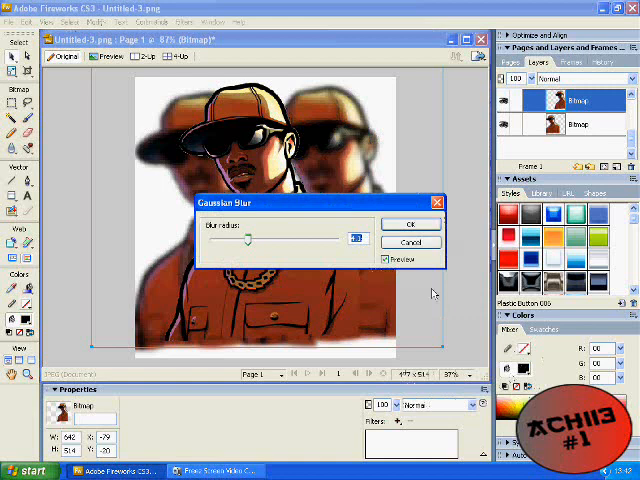
left_click(410, 223)
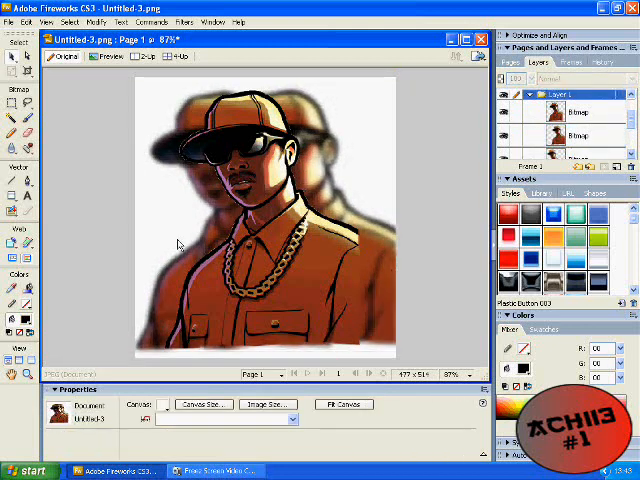
Save the picture to the desktop as a JPEG named finished.jpg.
left_click(11, 9)
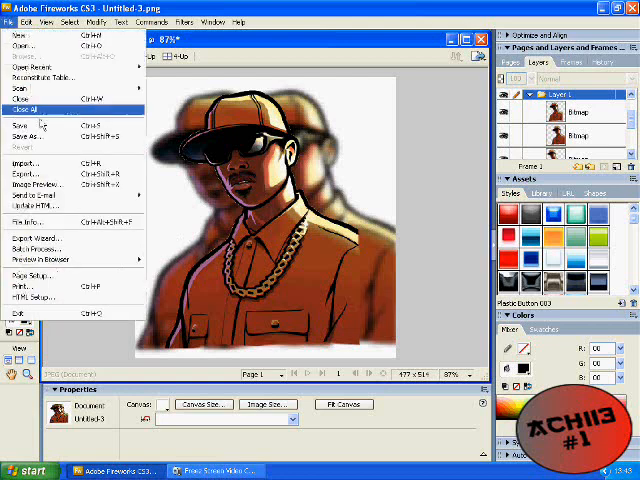
left_click(25, 136)
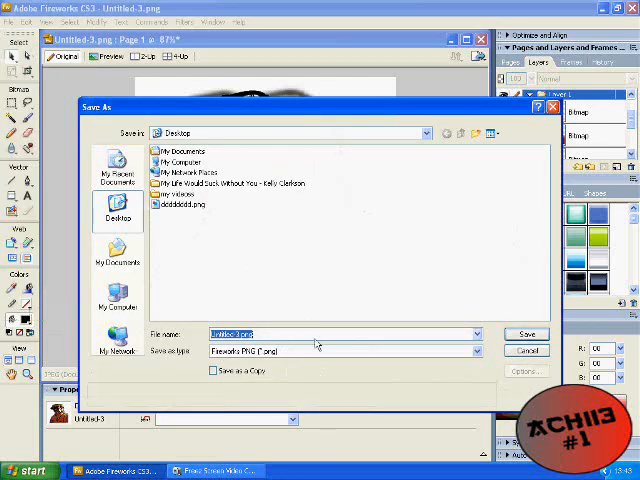
type("finished")
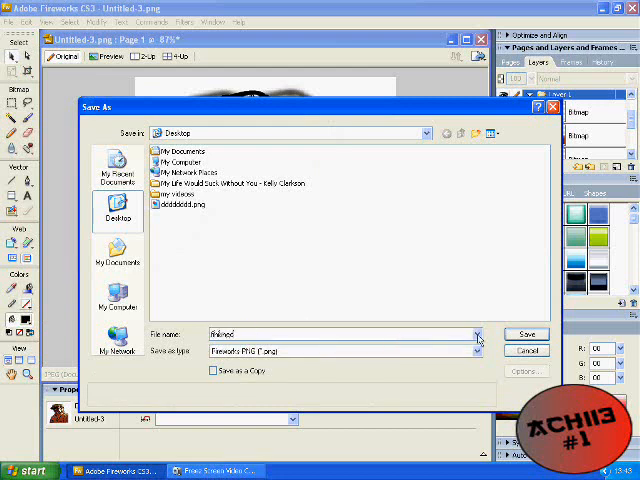
left_click(479, 350)
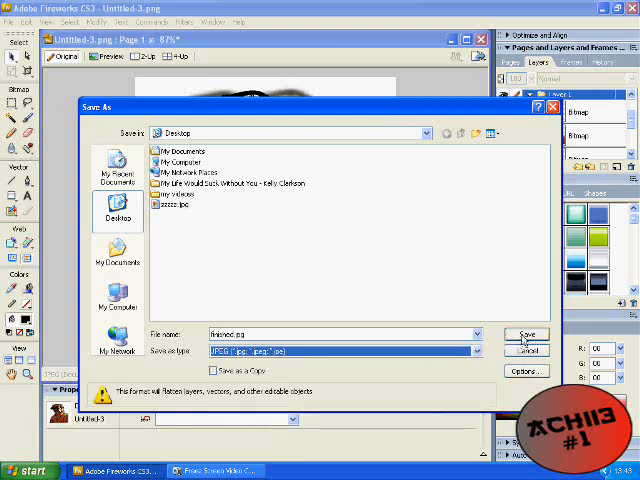
left_click(524, 334)
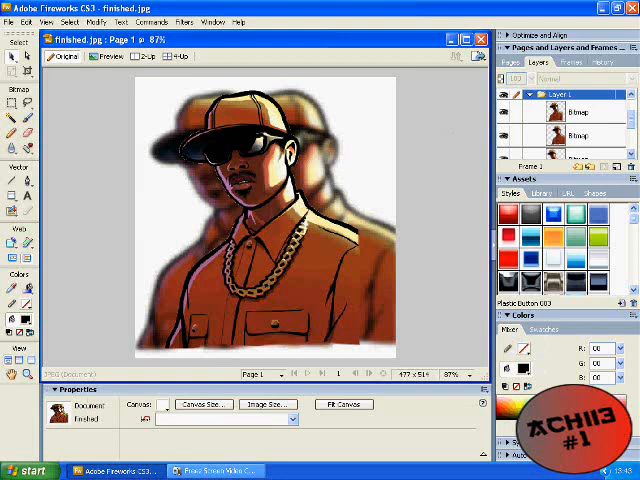